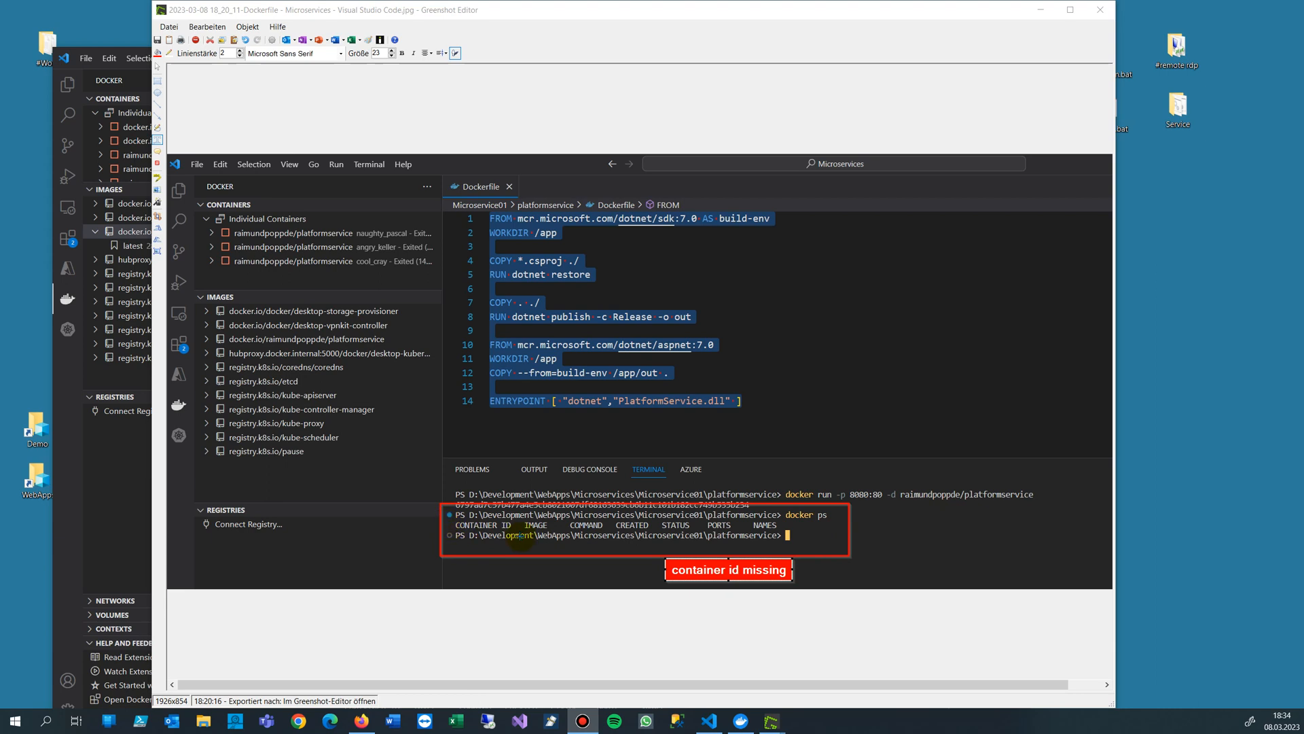
{"action": "mouse_move", "coordinate": [782, 485]}
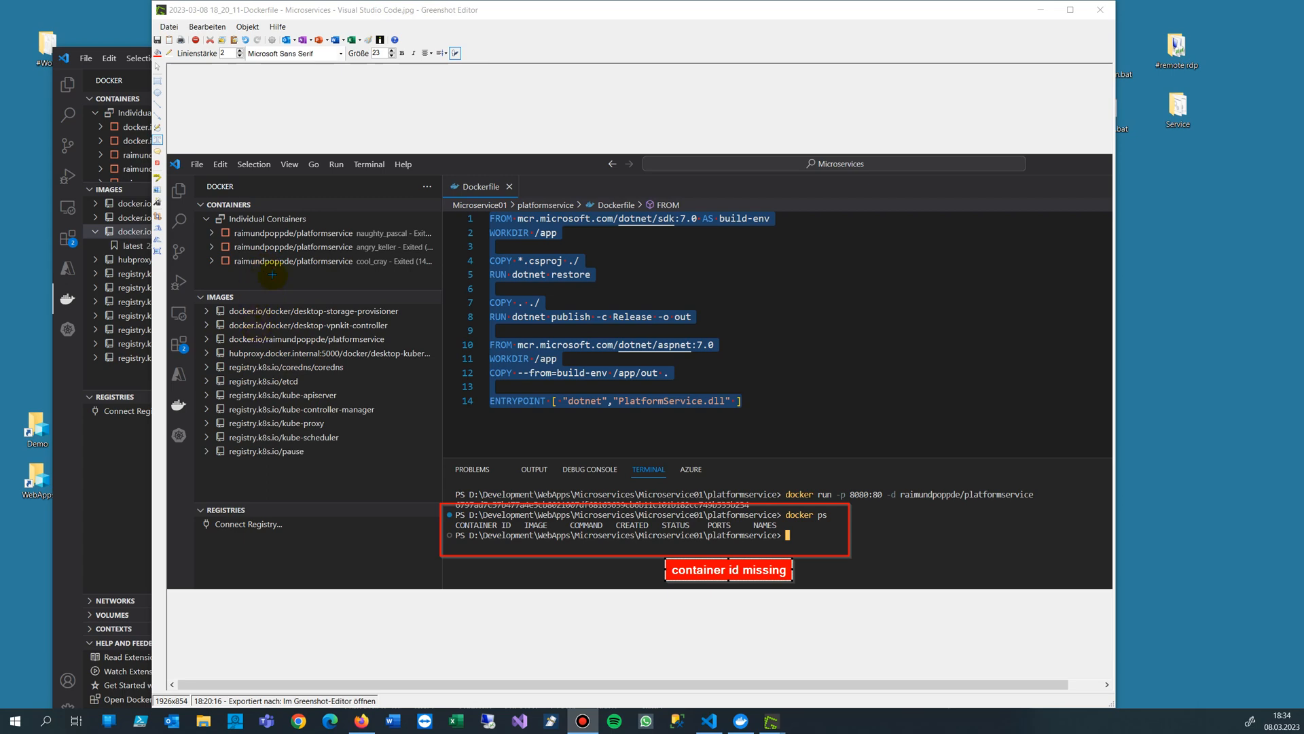
{"action": "mouse_move", "coordinate": [303, 14]}
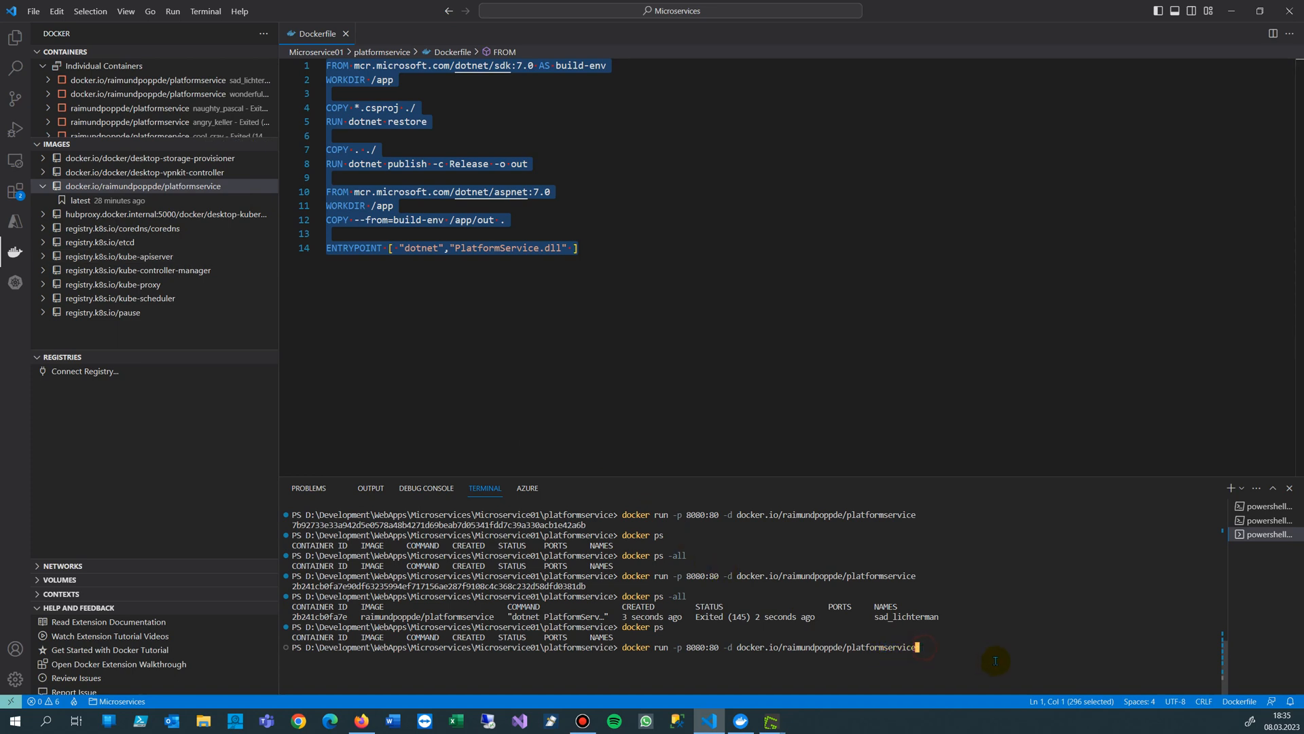
- Run the platformservice container, then query running containers with docker ps
{"action": "key", "text": "BackSpace"}
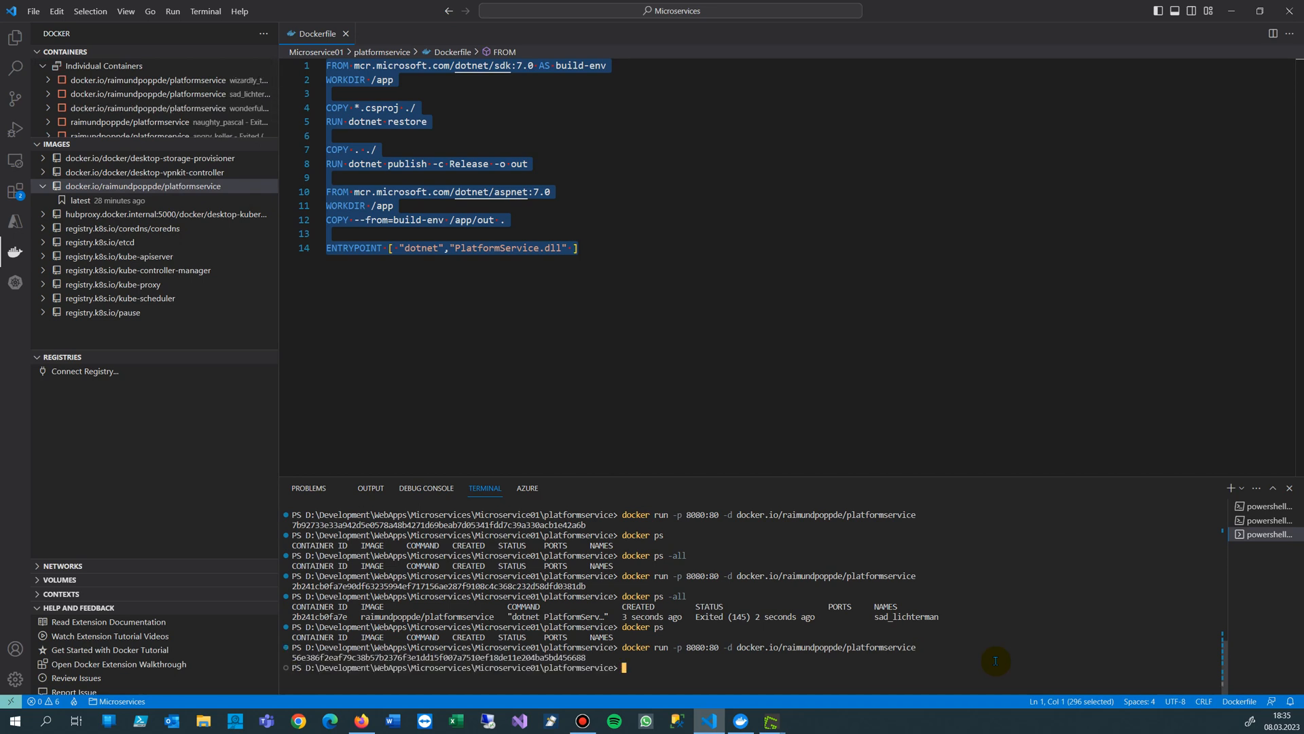
{"action": "type", "text": "docker ps"}
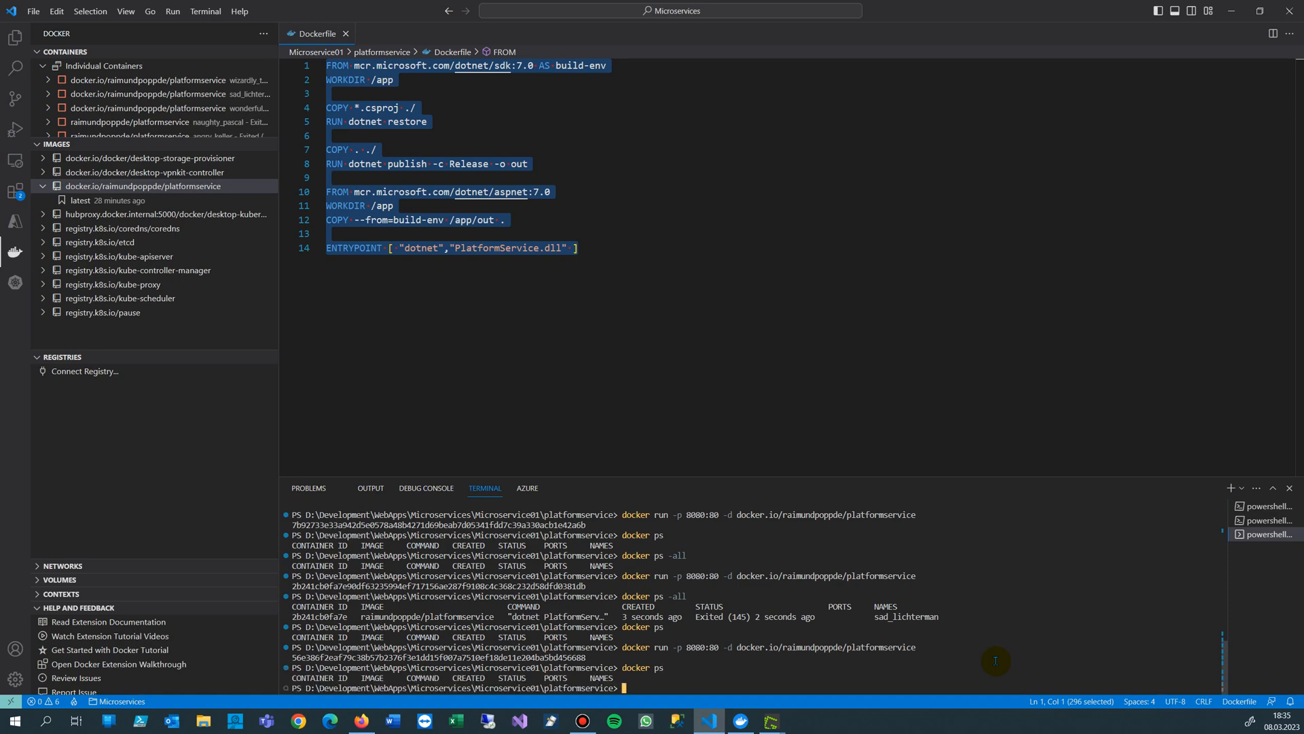
{"action": "mouse_move", "coordinate": [309, 488]}
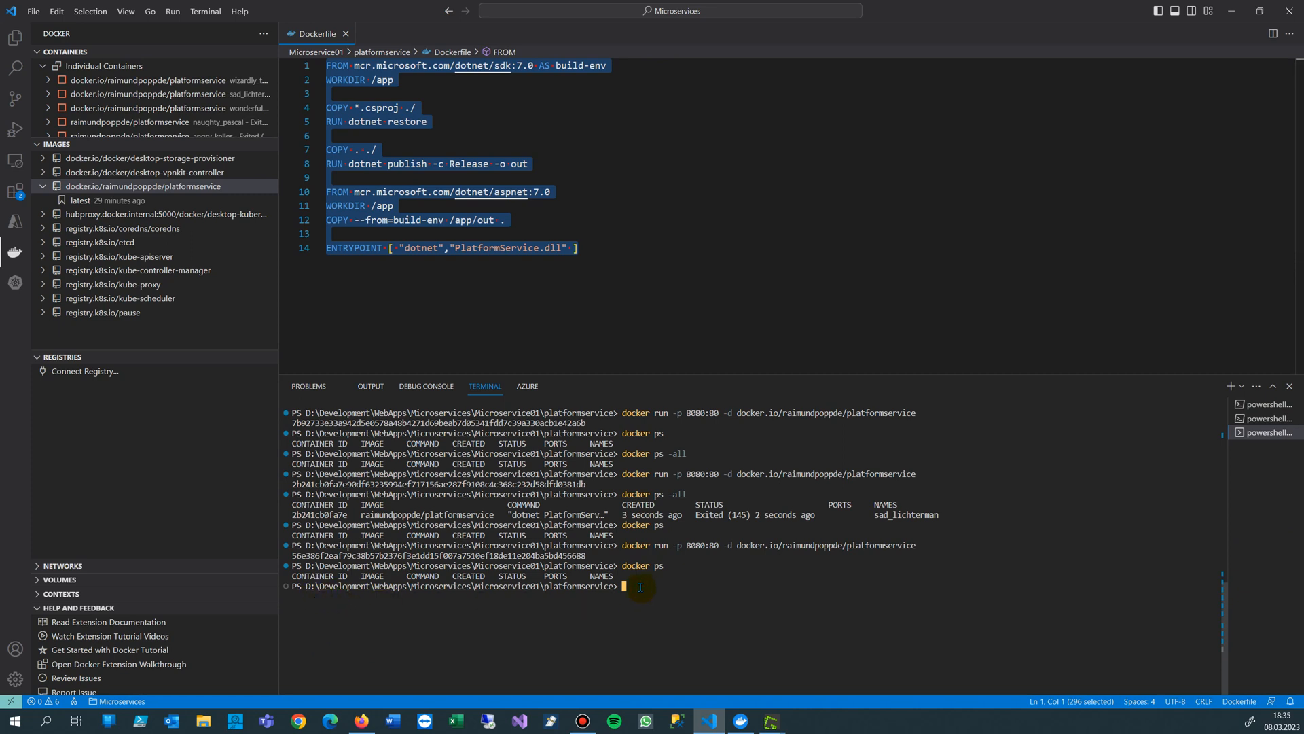
- List all containers with docker ps -a, showing 56e386f2eaf7 as Exited (145)
{"action": "type", "text": "docker ps"}
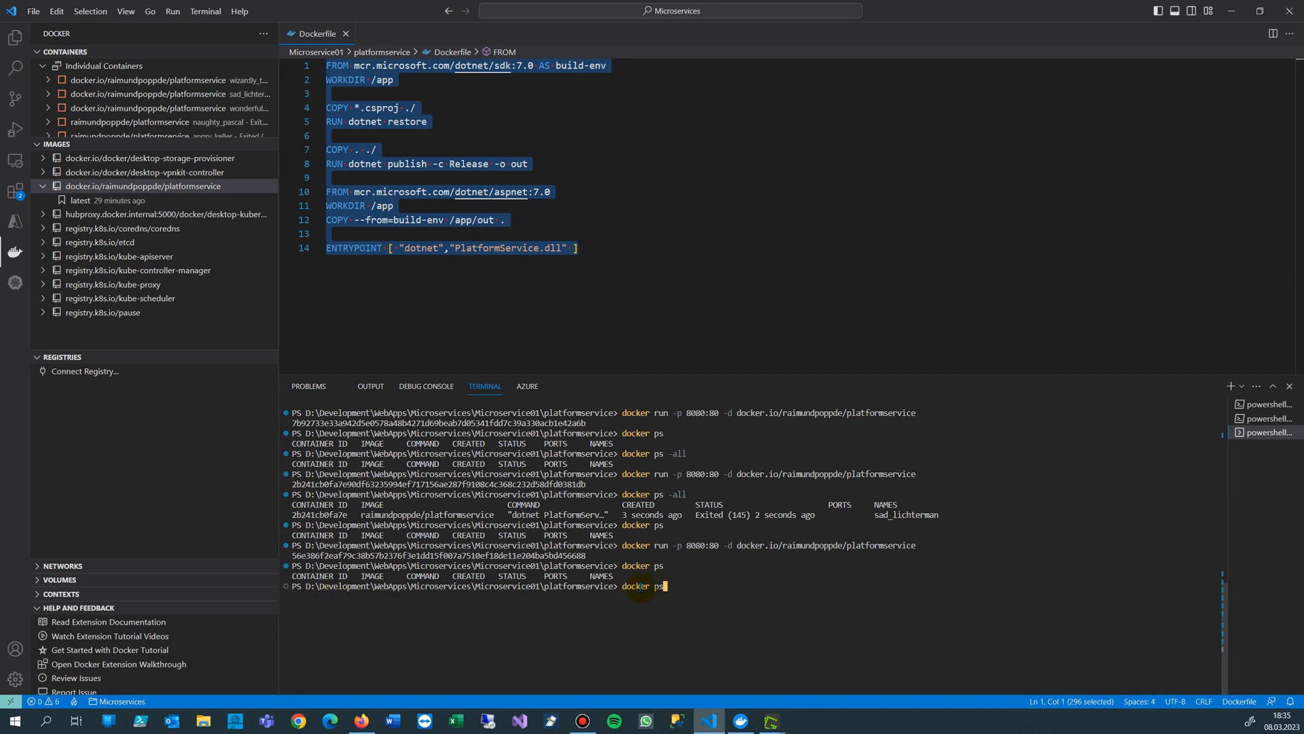
{"action": "type", "text": "-a"}
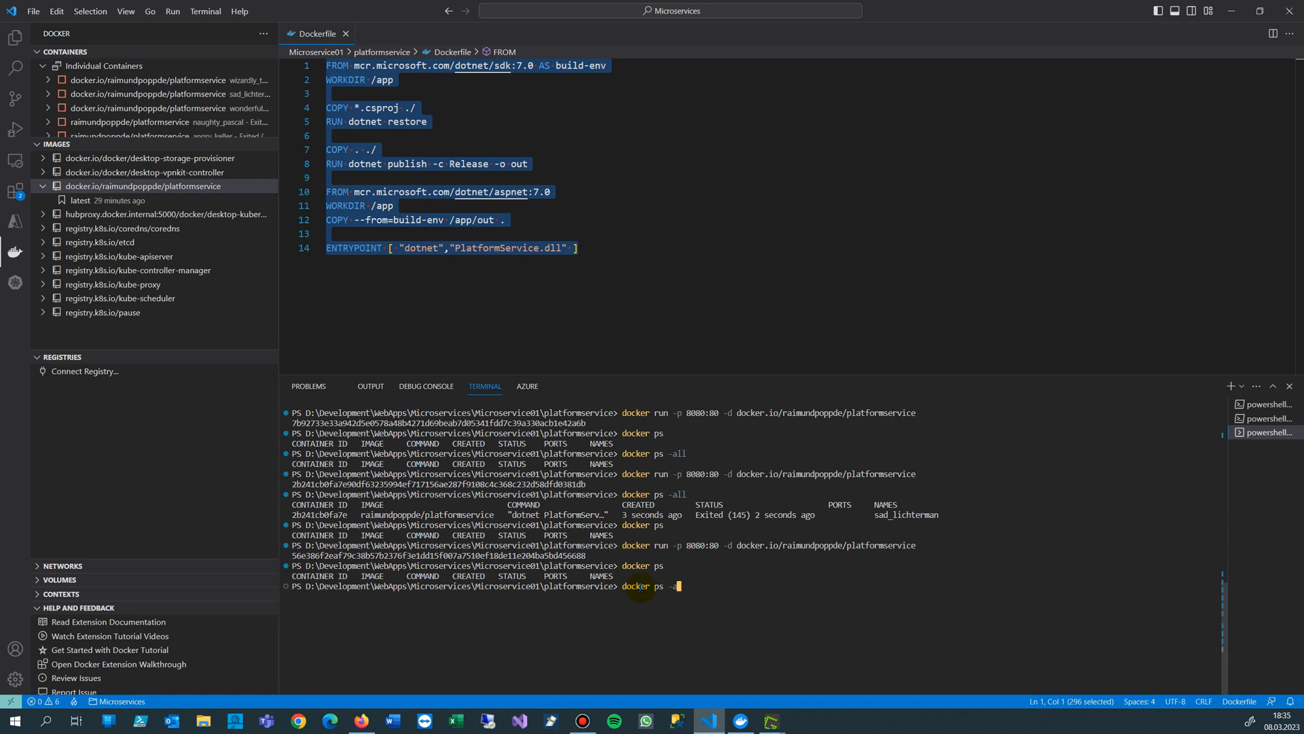
{"action": "key", "text": "Enter"}
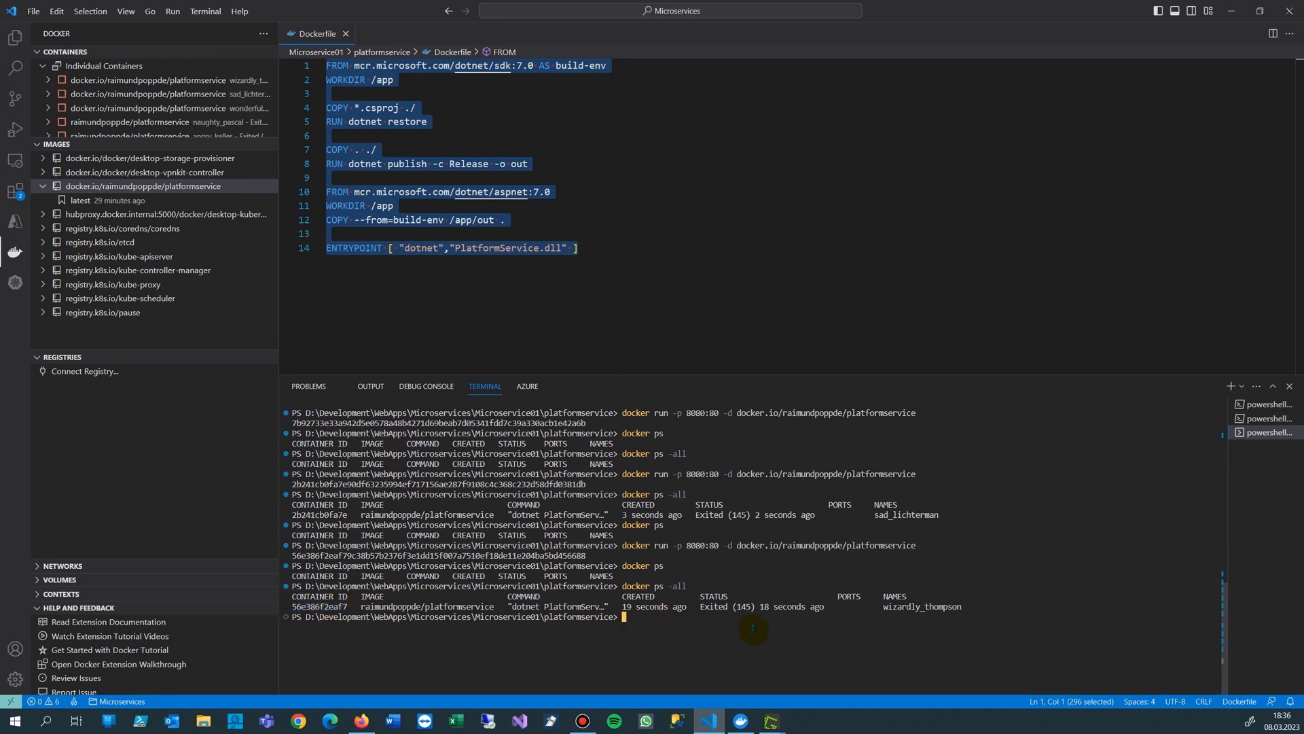
{"action": "mouse_move", "coordinate": [191, 235]}
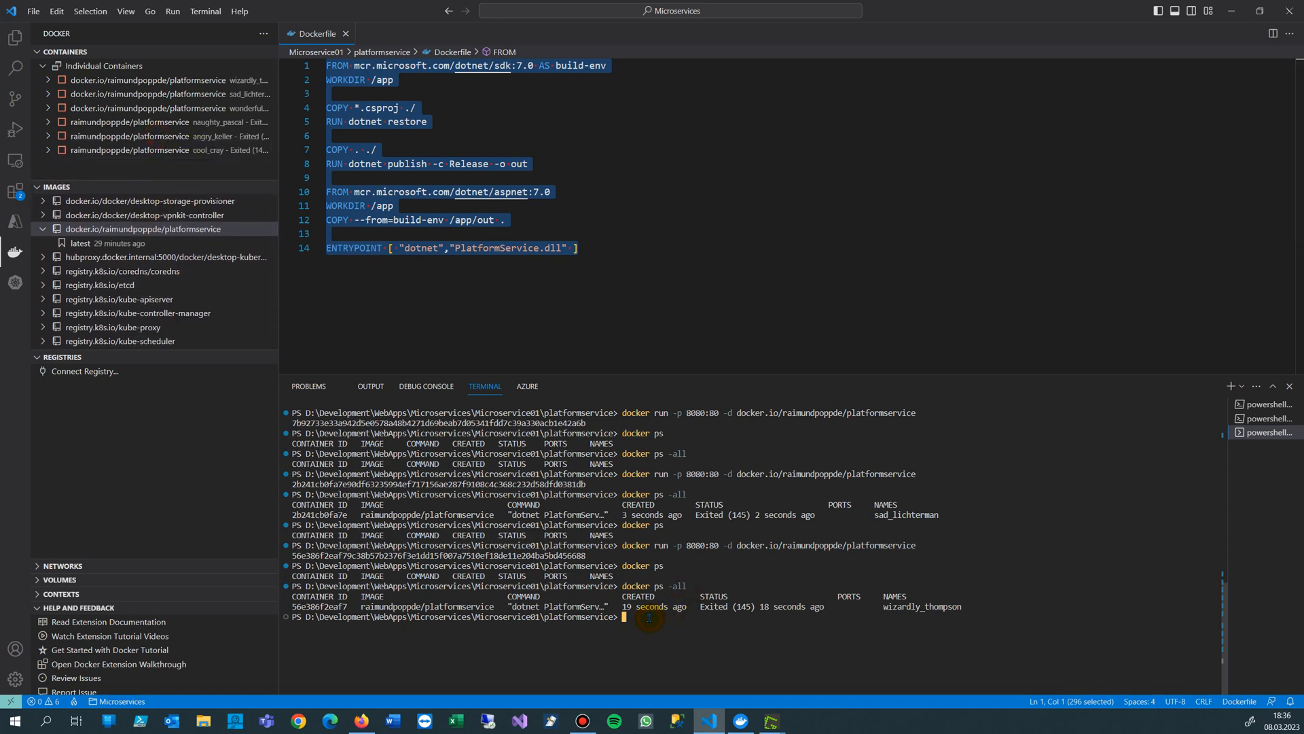
- Clear the terminal and prepare docker stop 56e386f2eaf7 at the prompt
{"action": "type", "text": "docker ps -all"}
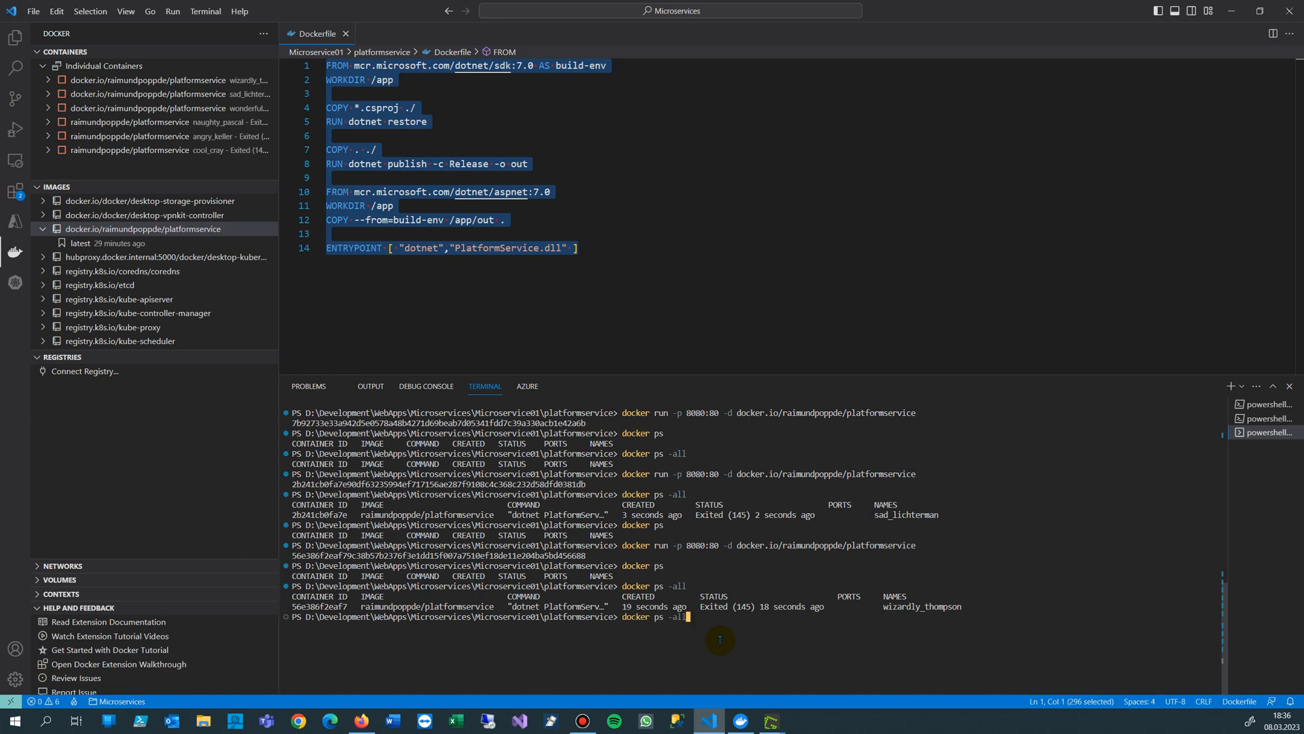
{"action": "type", "text": "cls"}
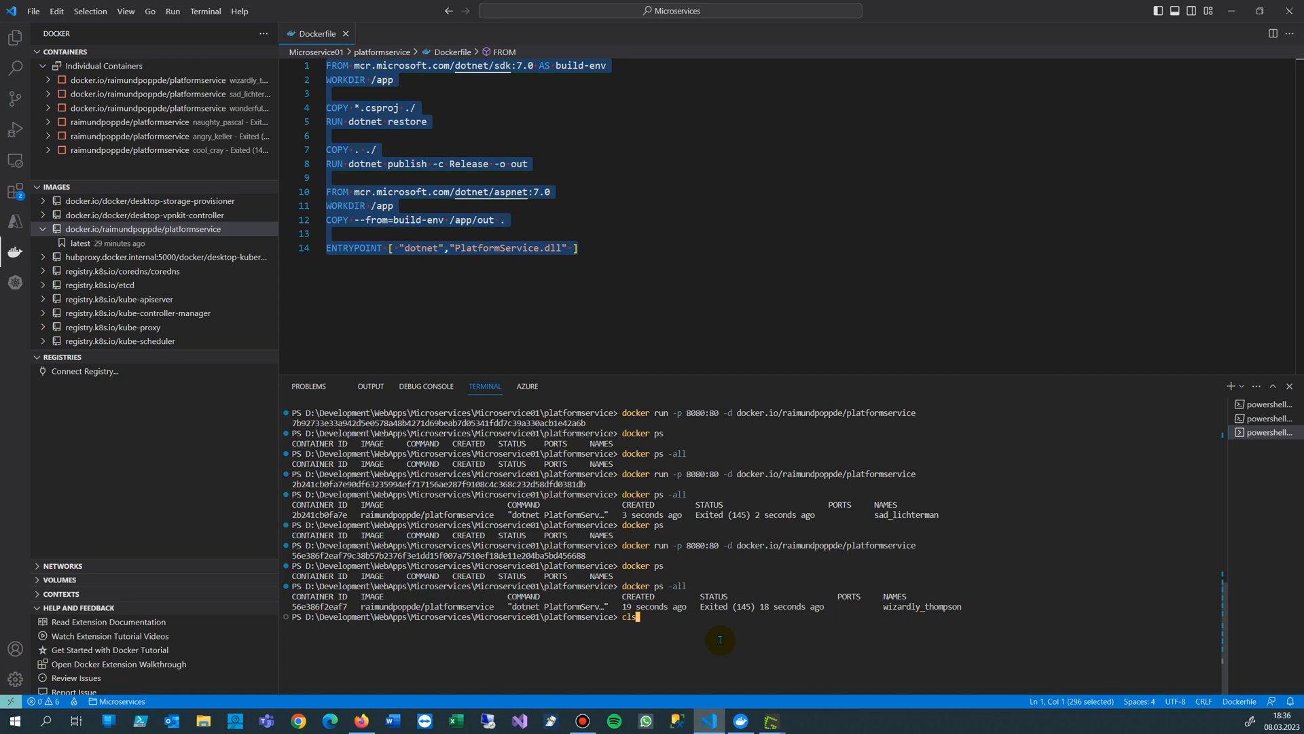
{"action": "type", "text": "docker stop 56e386f2eaf7"}
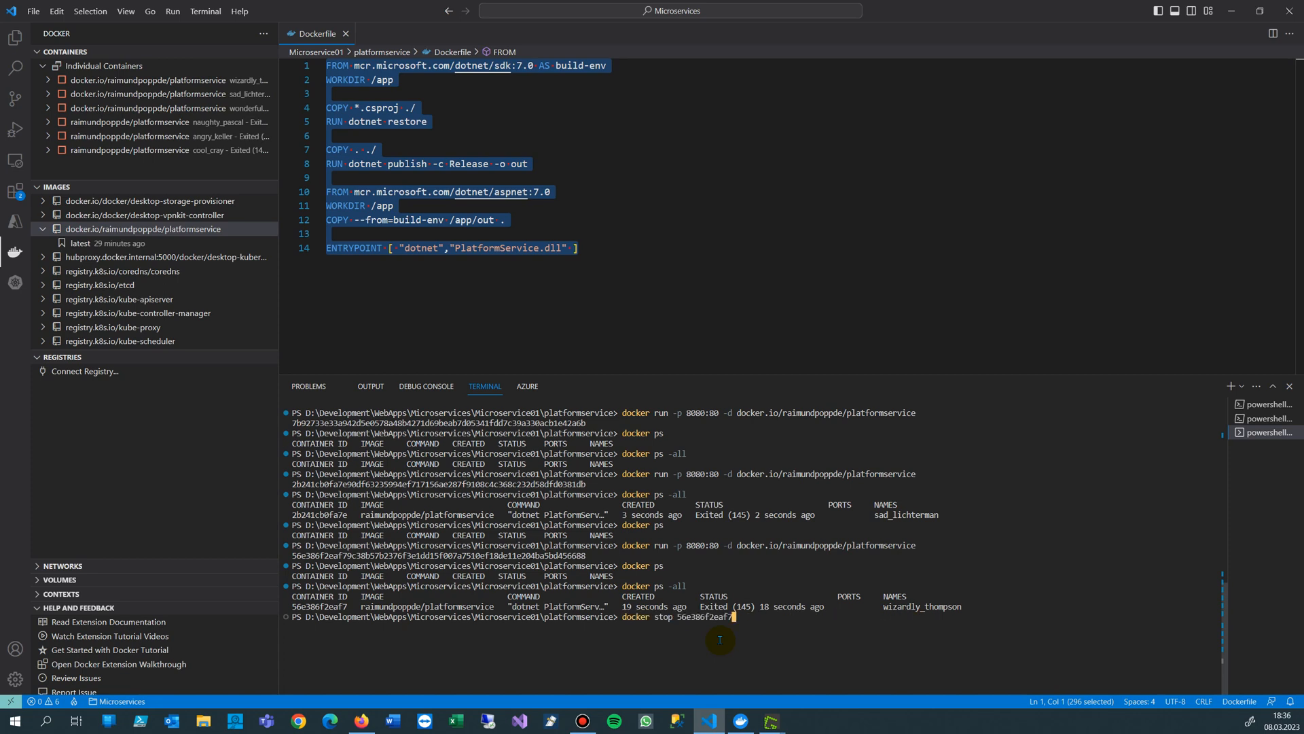